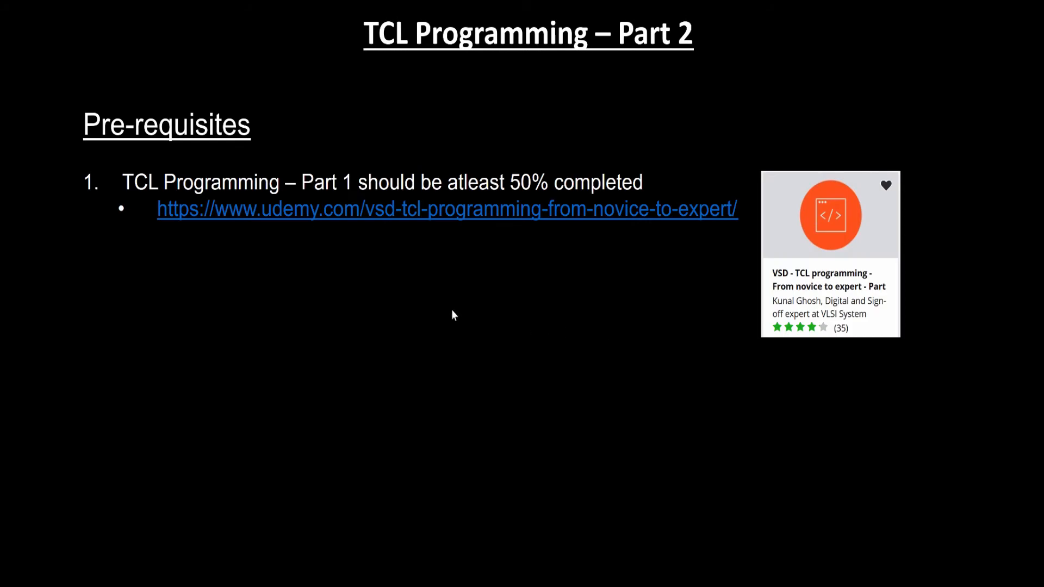
pyautogui.moveTo(466, 309)
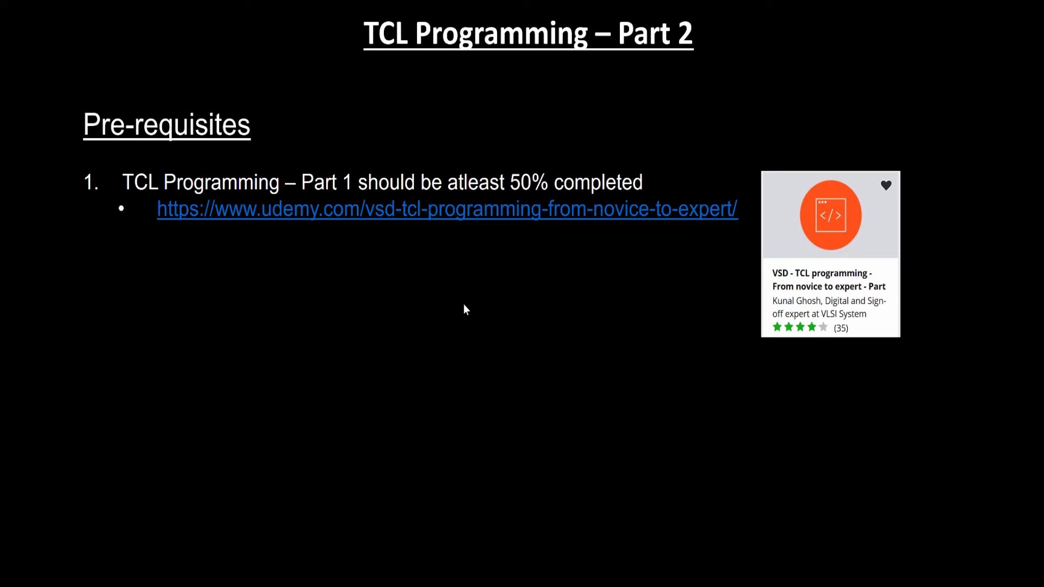
pyautogui.moveTo(561, 238)
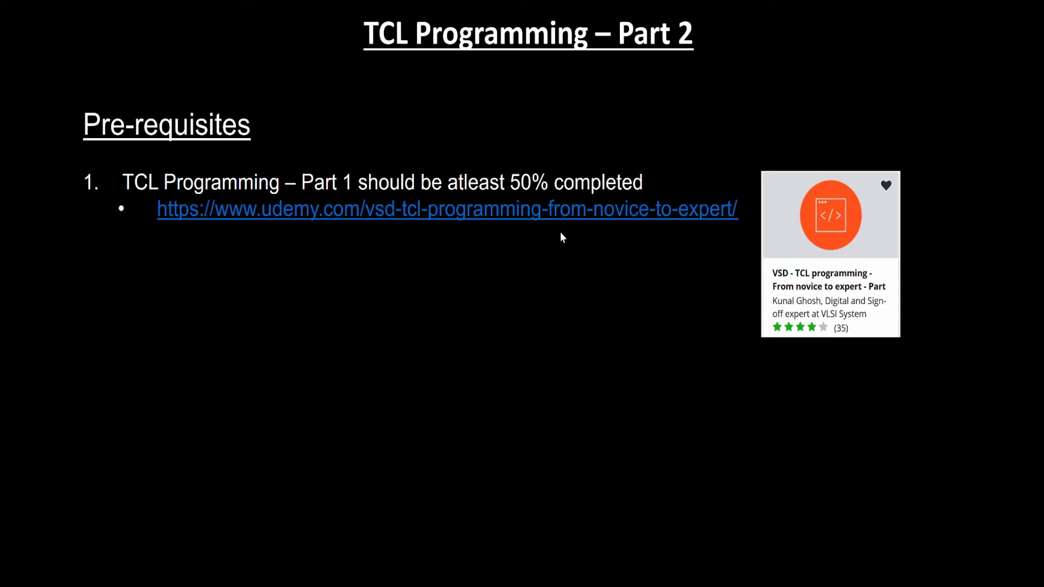
pyautogui.moveTo(861, 197)
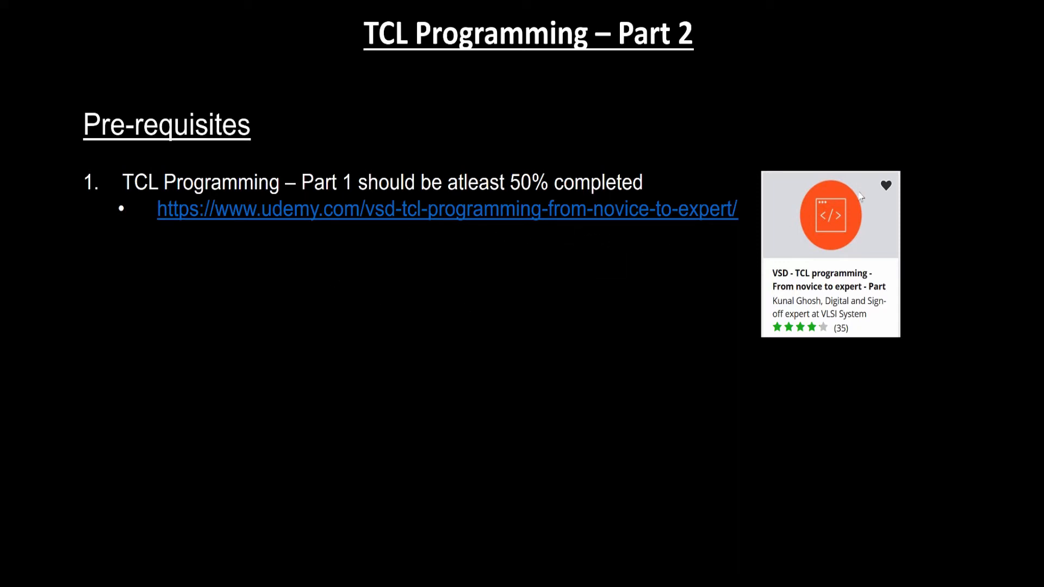
pyautogui.moveTo(408, 307)
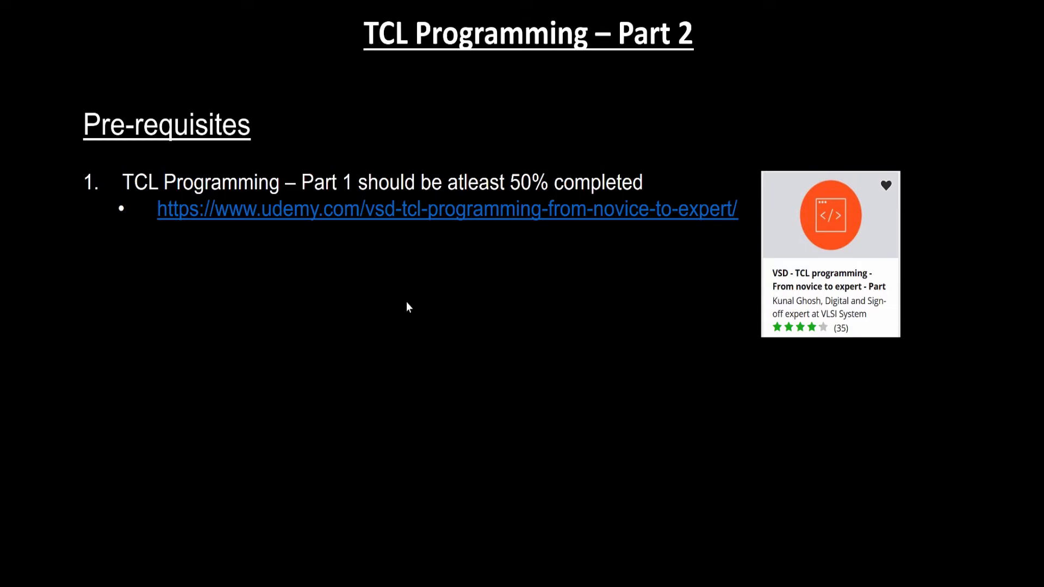
pyautogui.moveTo(764, 338)
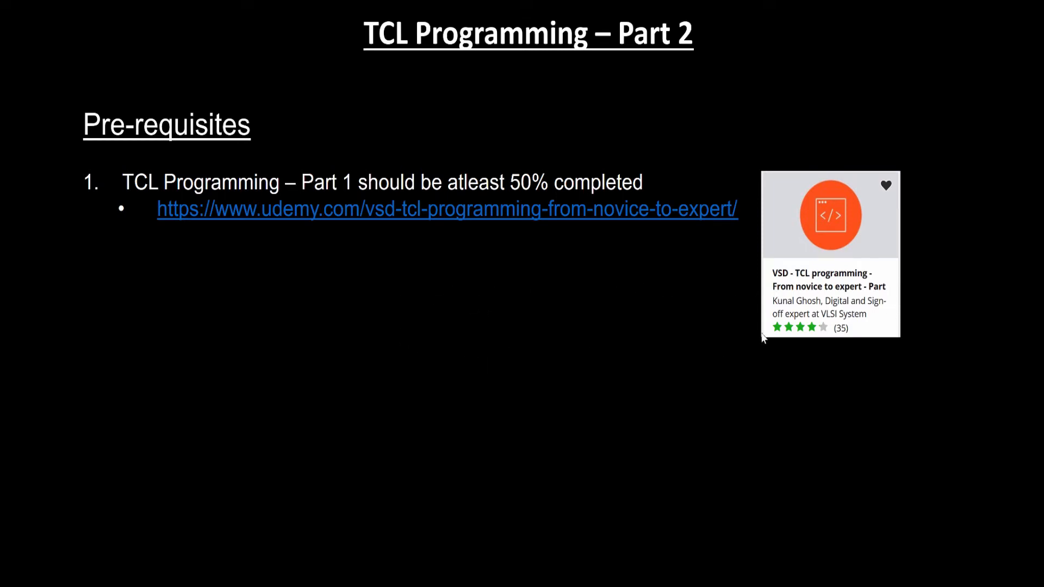
pyautogui.moveTo(508, 328)
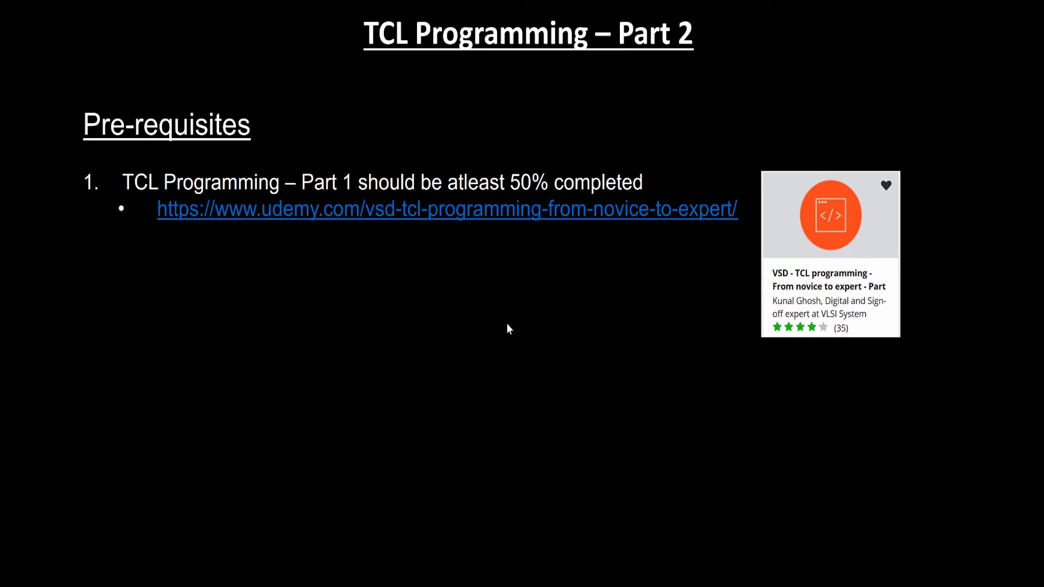
pyautogui.moveTo(561, 313)
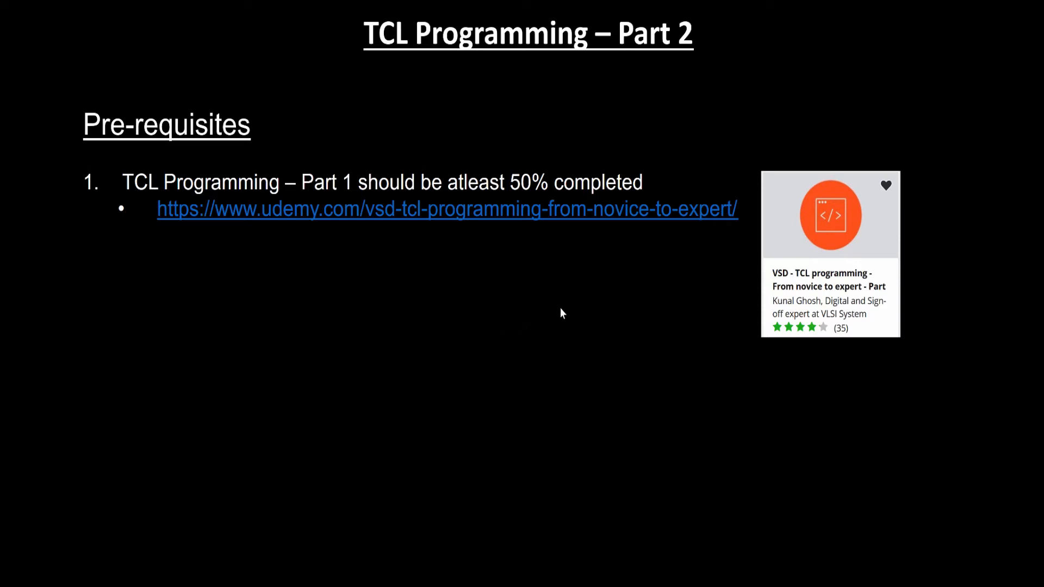
pyautogui.moveTo(569, 310)
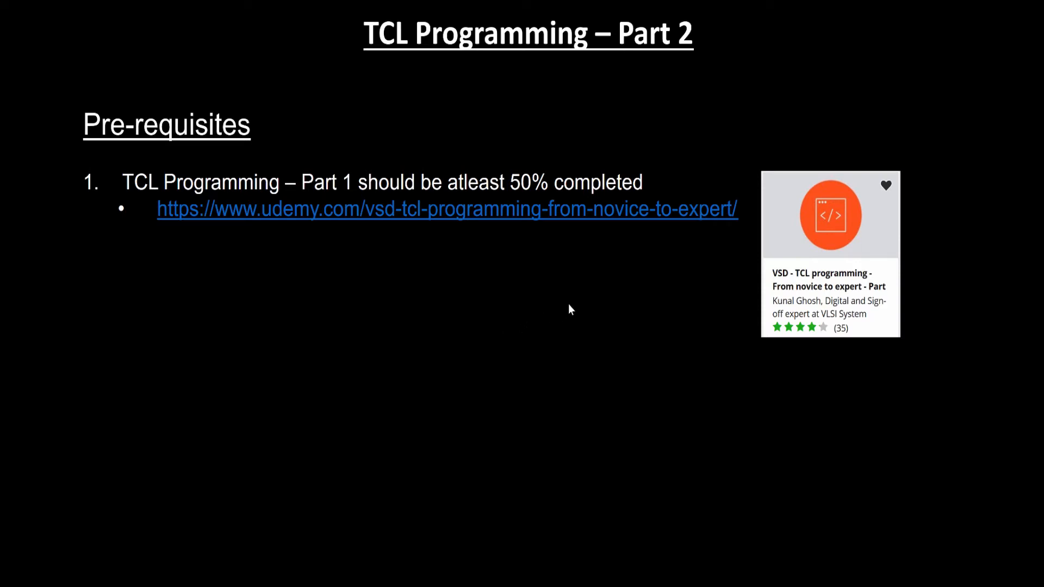
pyautogui.moveTo(501, 236)
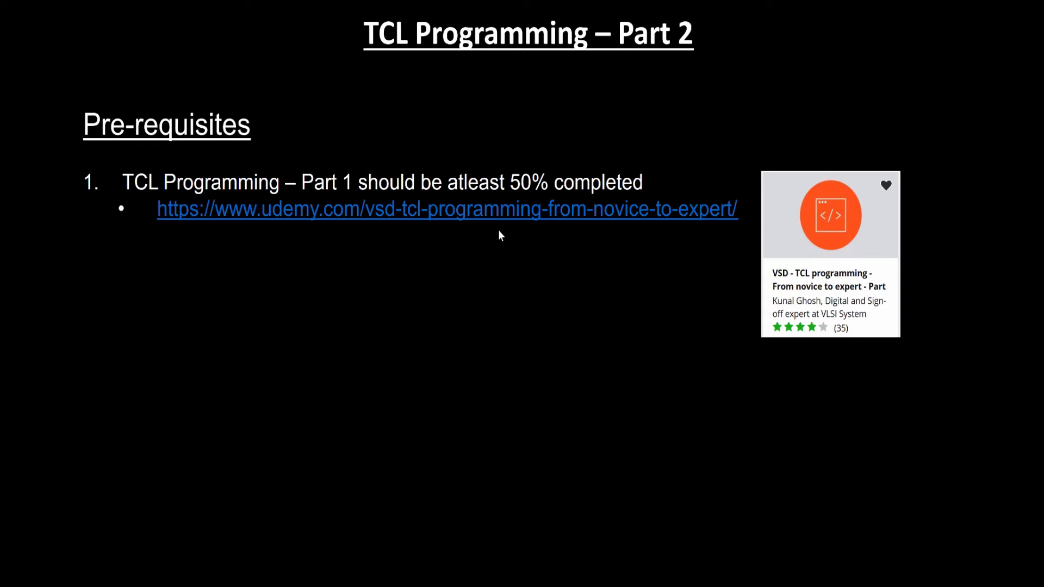
pyautogui.moveTo(583, 332)
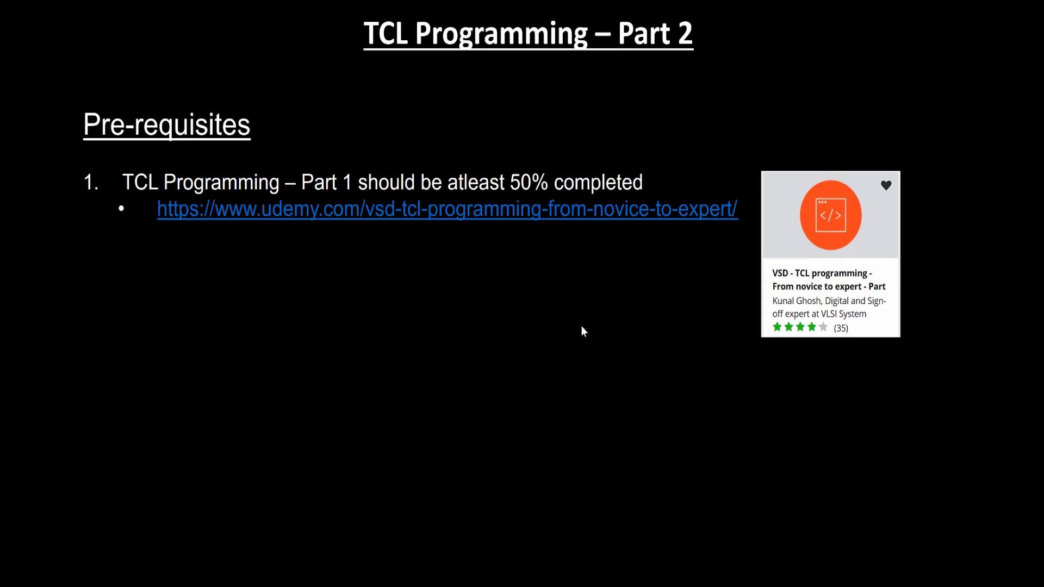
pyautogui.moveTo(336, 303)
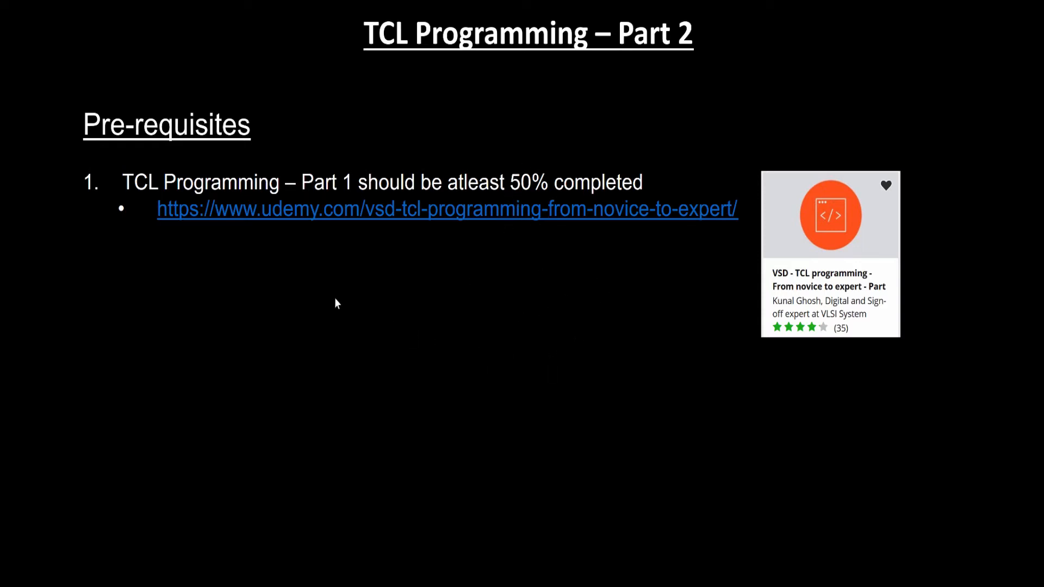
pyautogui.moveTo(525, 321)
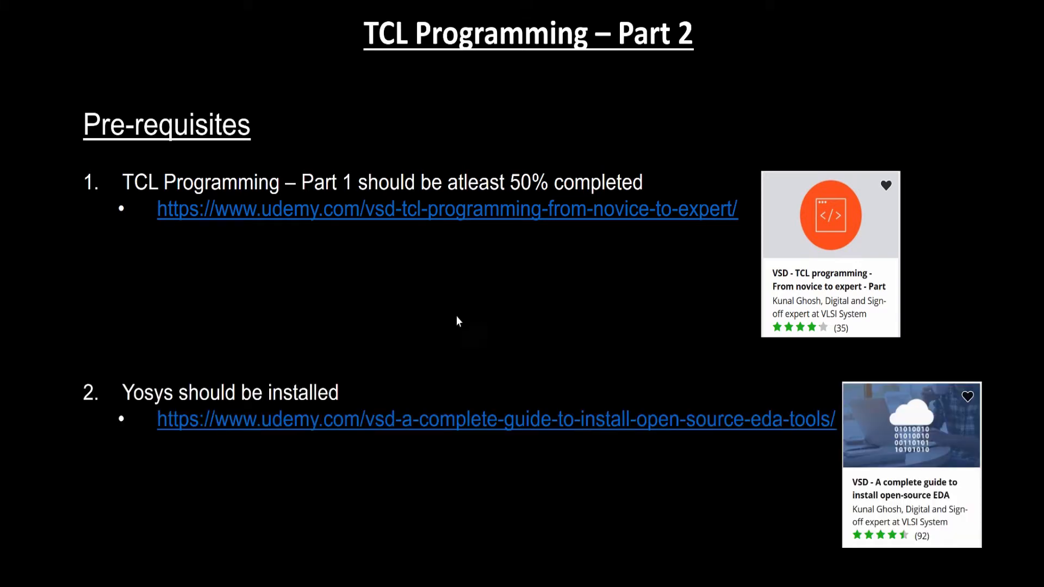
pyautogui.moveTo(112, 394)
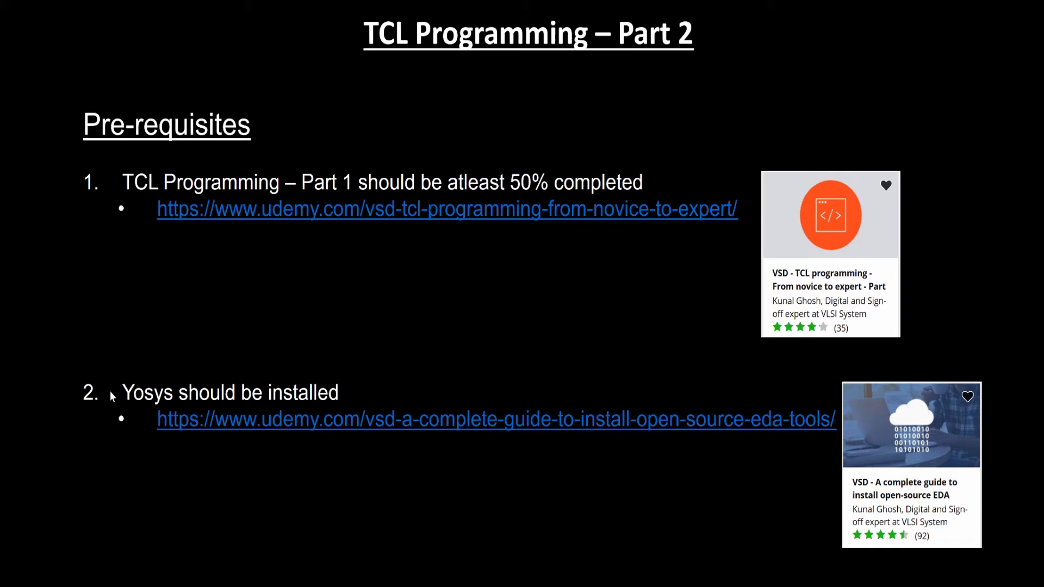
pyautogui.moveTo(158, 402)
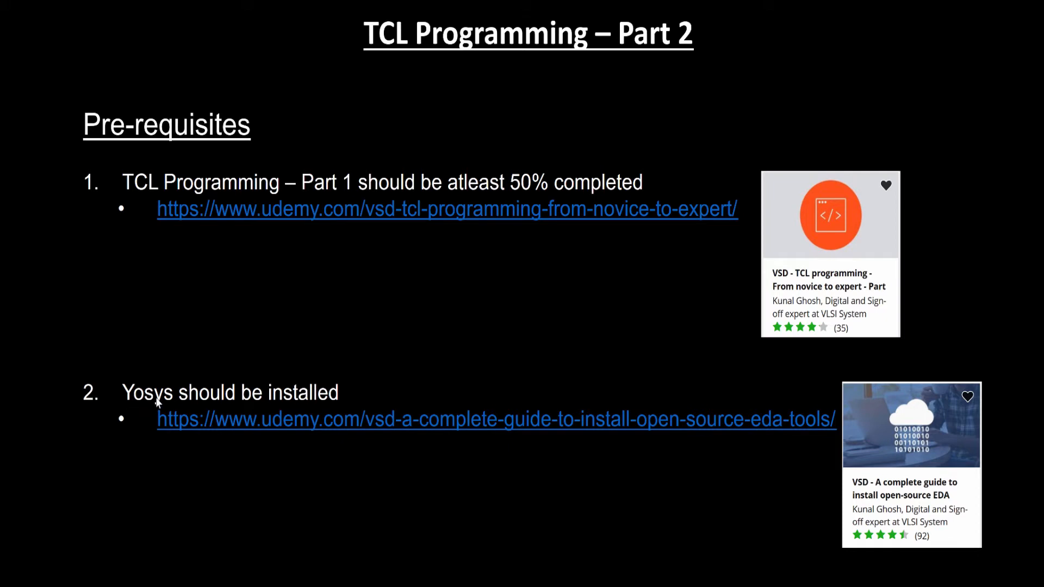
pyautogui.moveTo(511, 475)
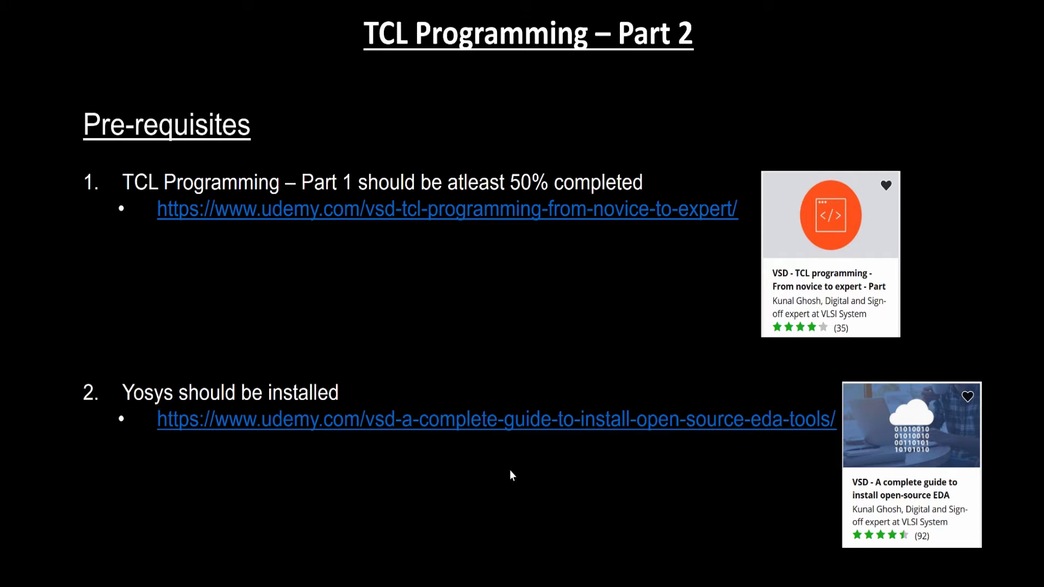
pyautogui.moveTo(493, 501)
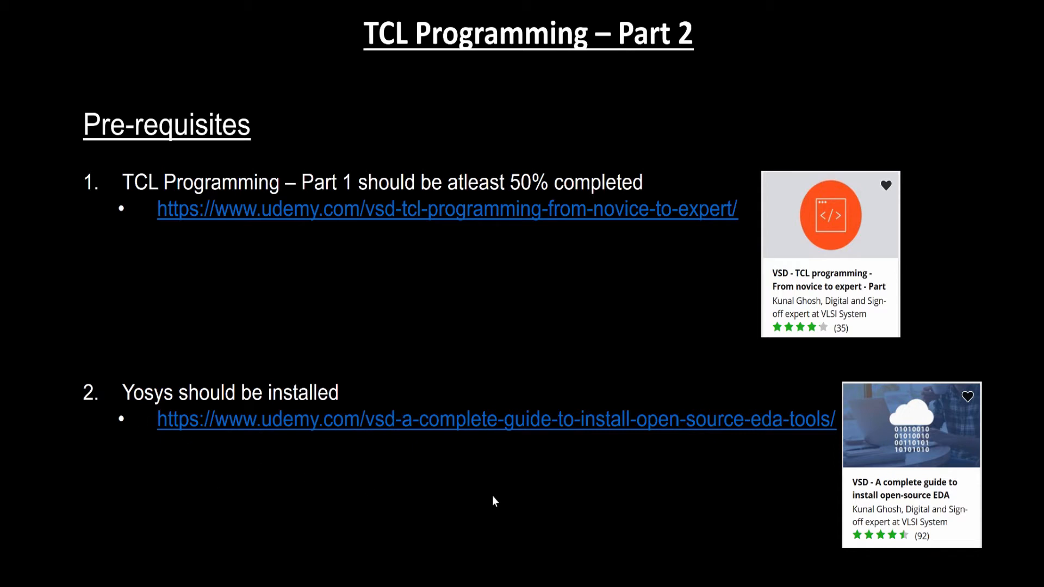
pyautogui.moveTo(384, 449)
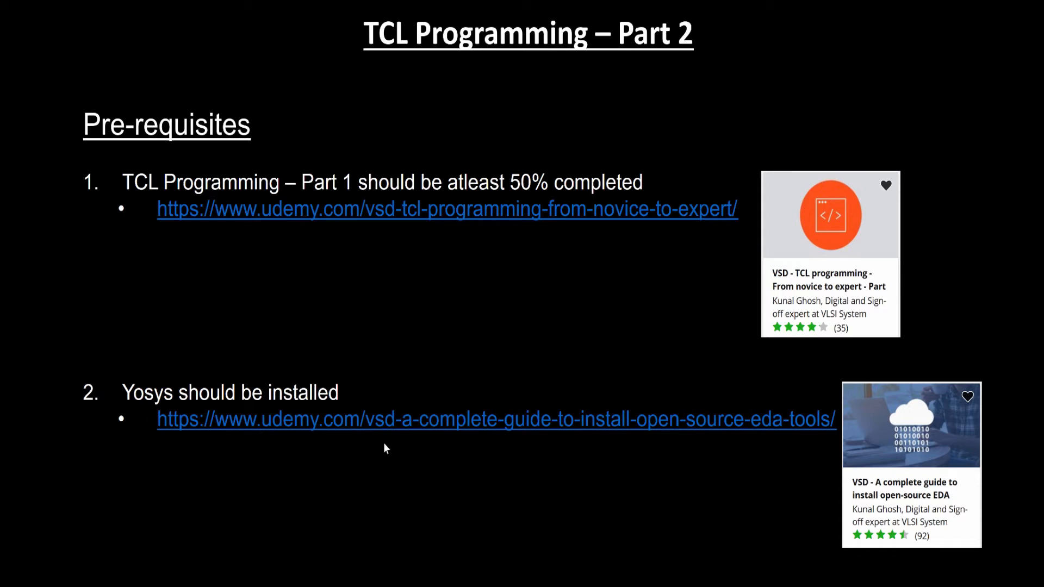
pyautogui.moveTo(375, 460)
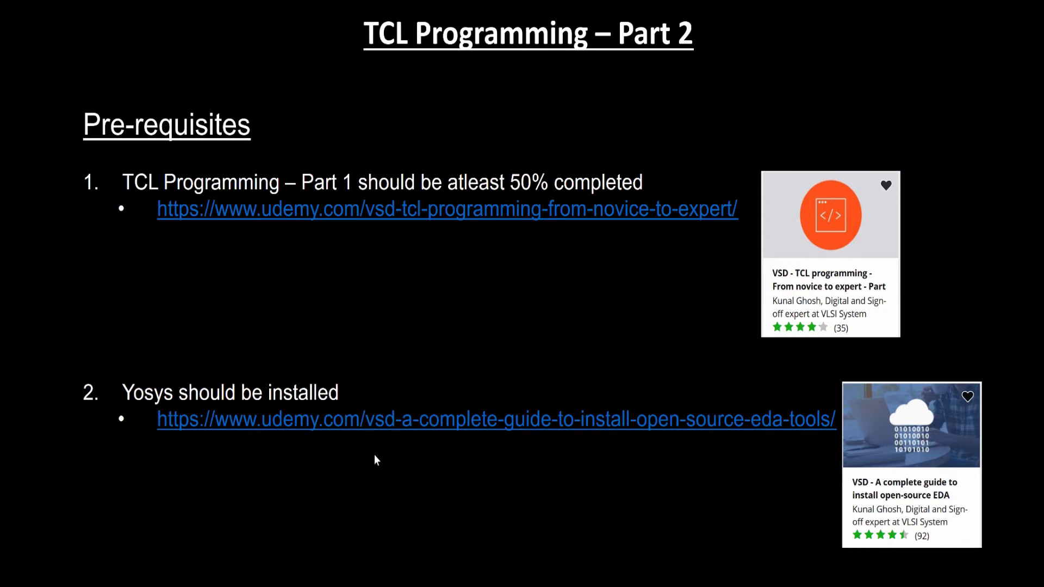
pyautogui.moveTo(459, 453)
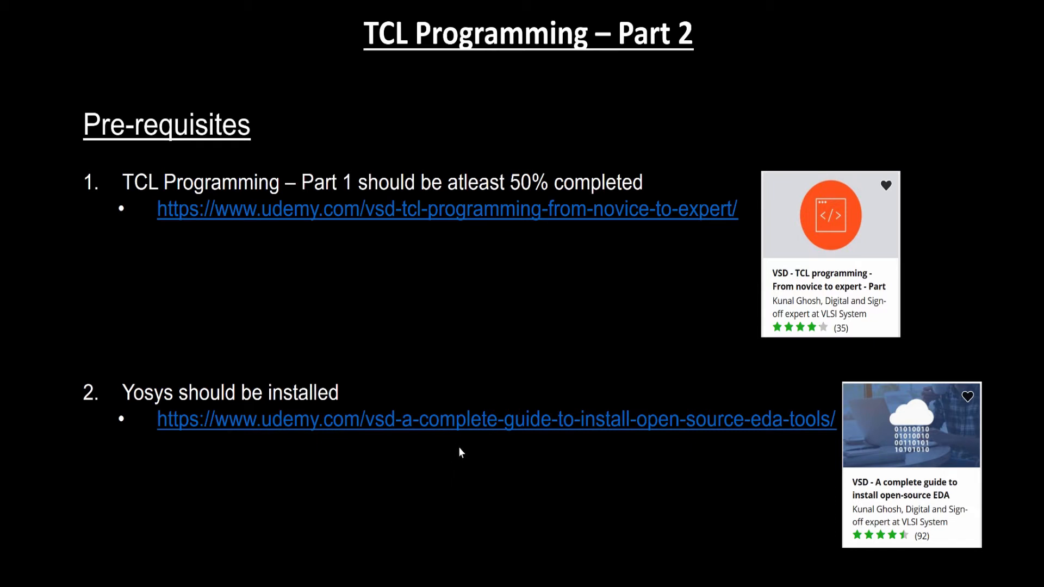
pyautogui.moveTo(129, 382)
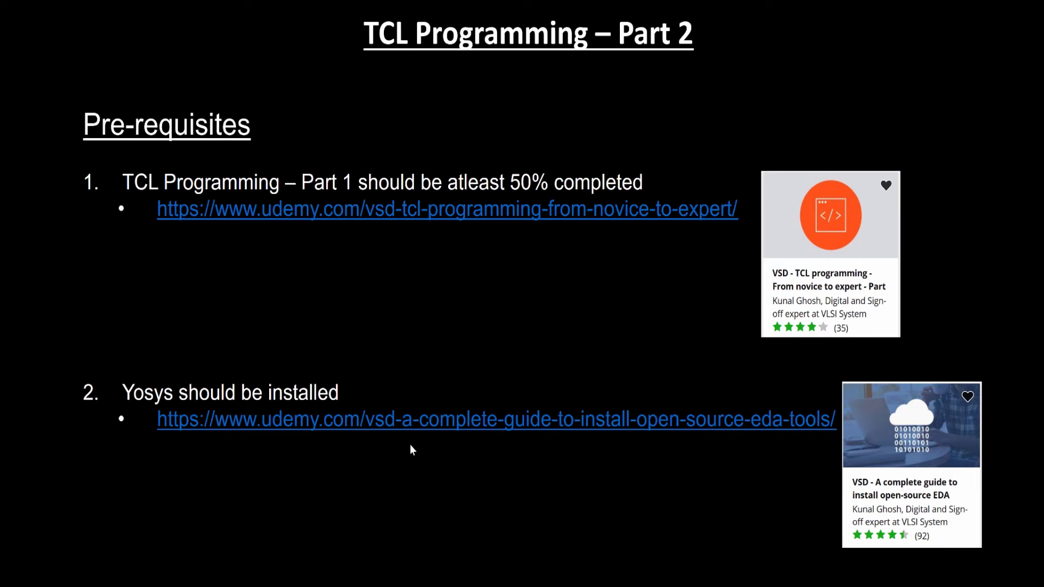
pyautogui.moveTo(917, 450)
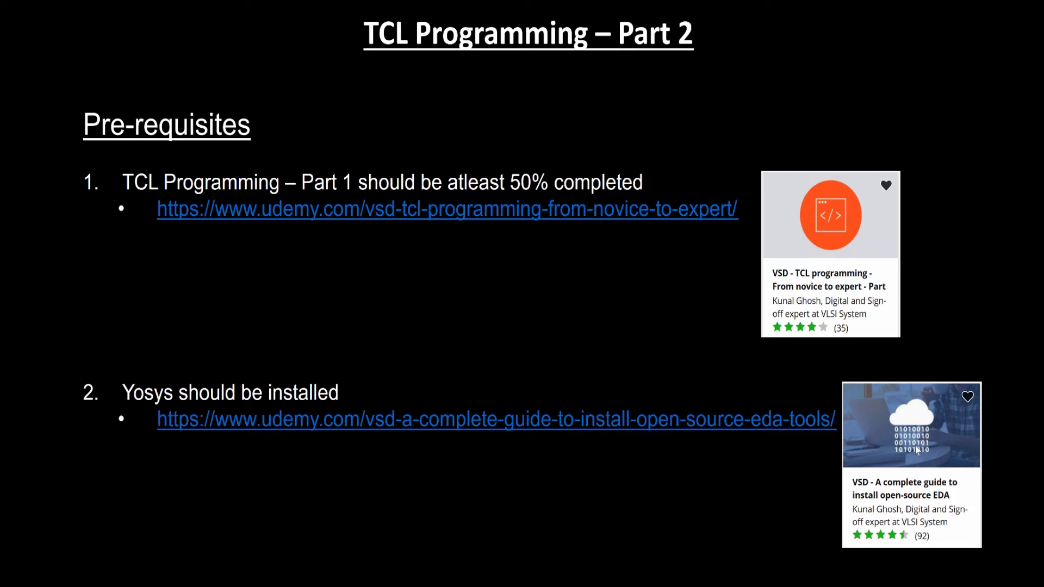
pyautogui.moveTo(487, 467)
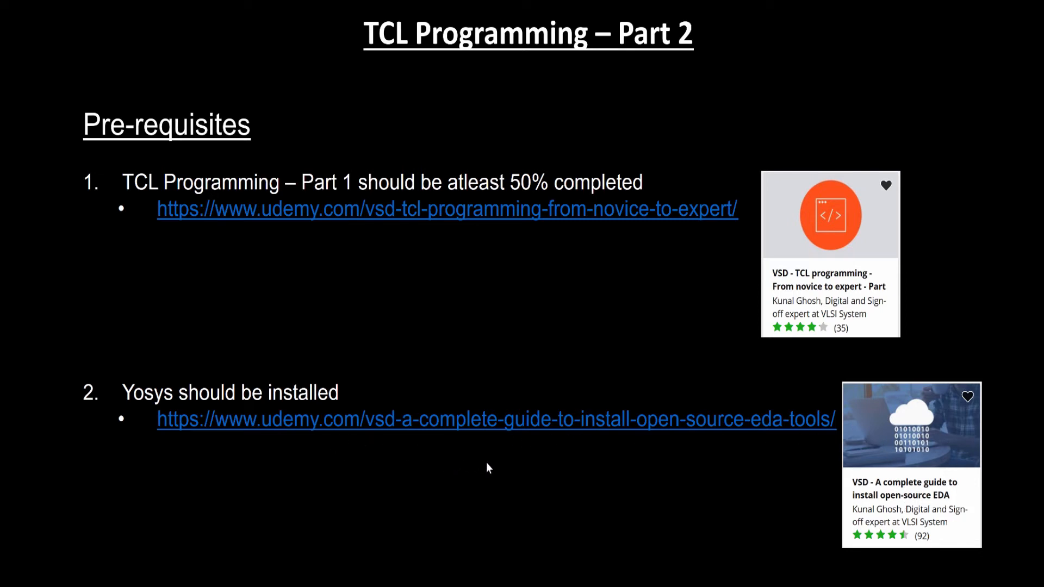
pyautogui.moveTo(393, 456)
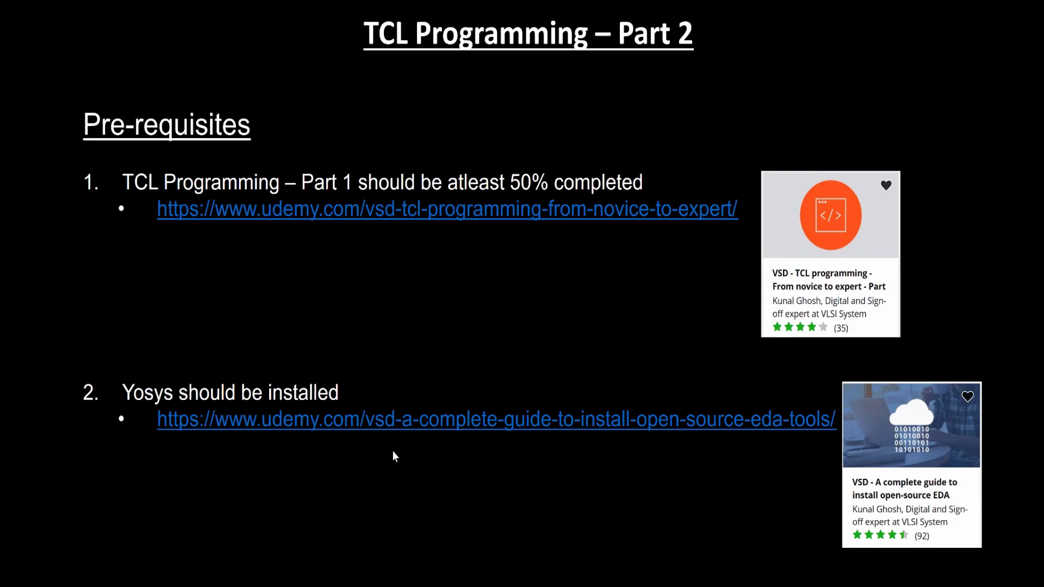
pyautogui.moveTo(401, 460)
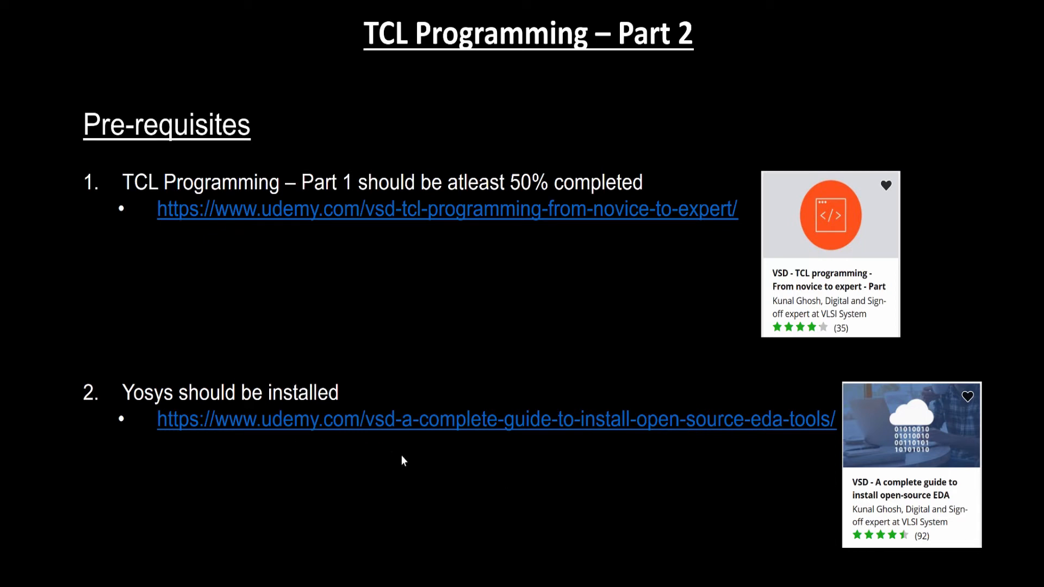
pyautogui.moveTo(418, 459)
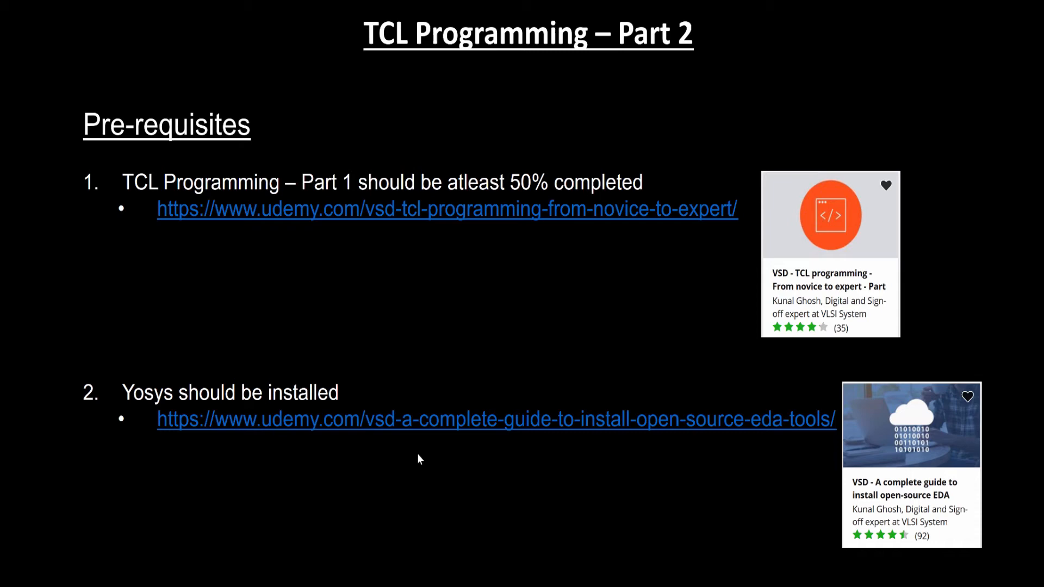
pyautogui.moveTo(606, 510)
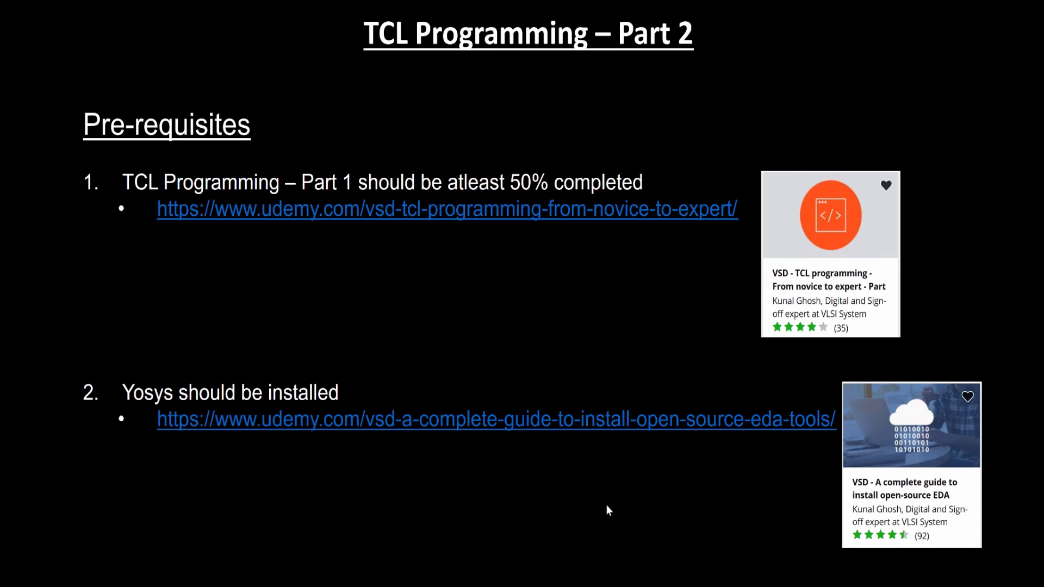
pyautogui.moveTo(501, 459)
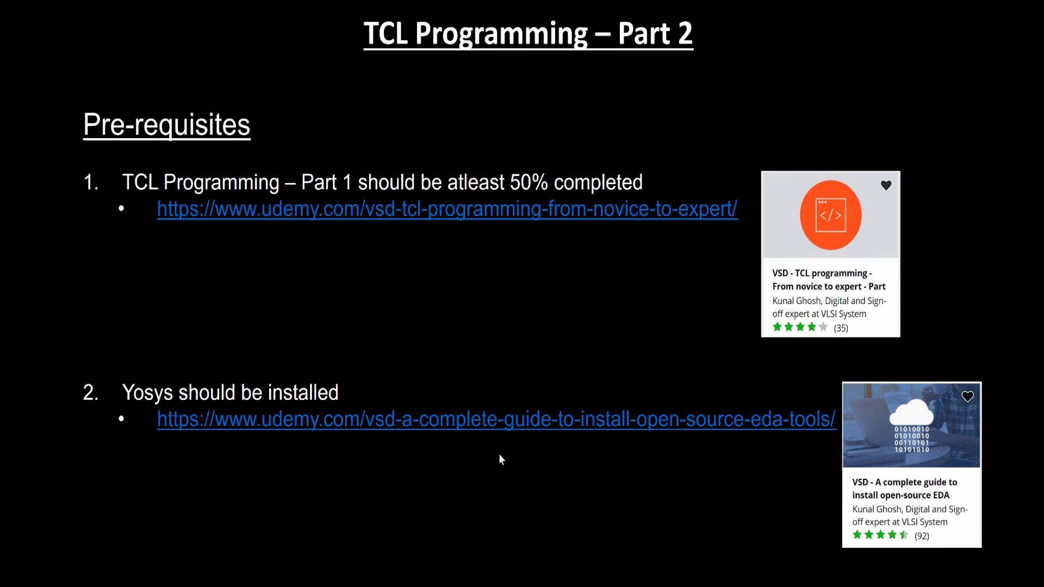
pyautogui.moveTo(292, 295)
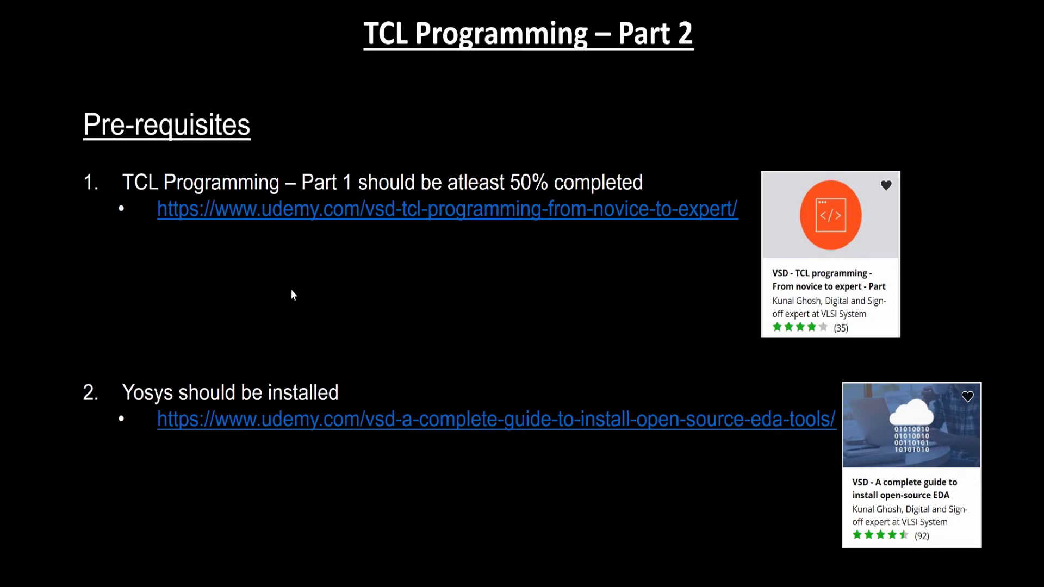
pyautogui.moveTo(396, 369)
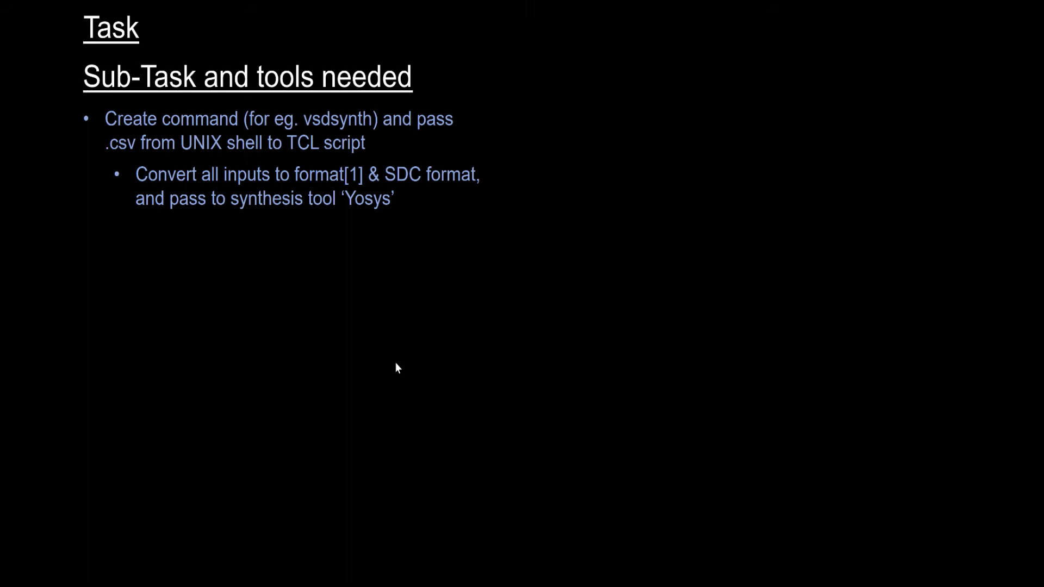
pyautogui.moveTo(389, 327)
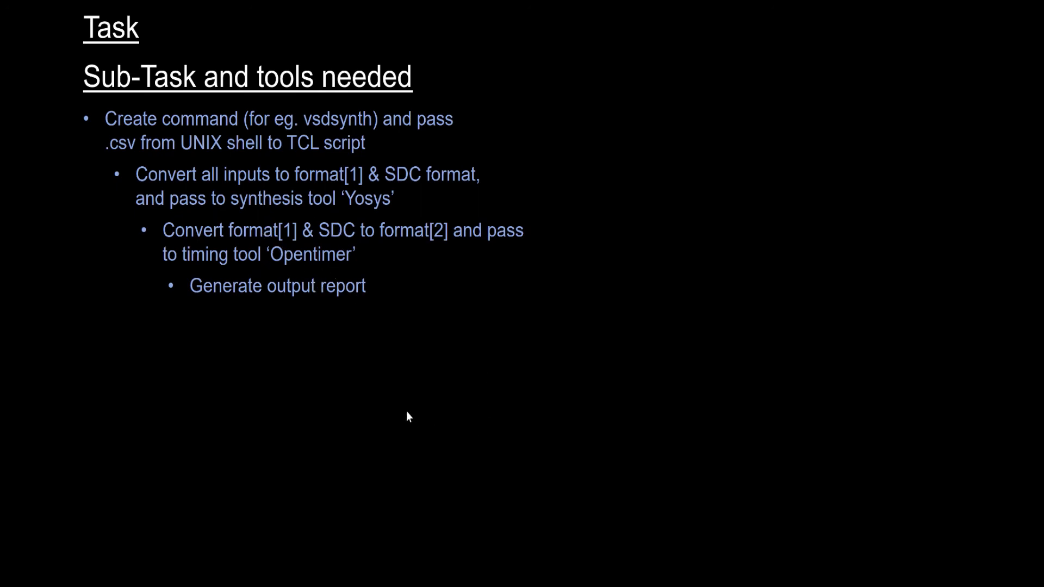
pyautogui.moveTo(429, 372)
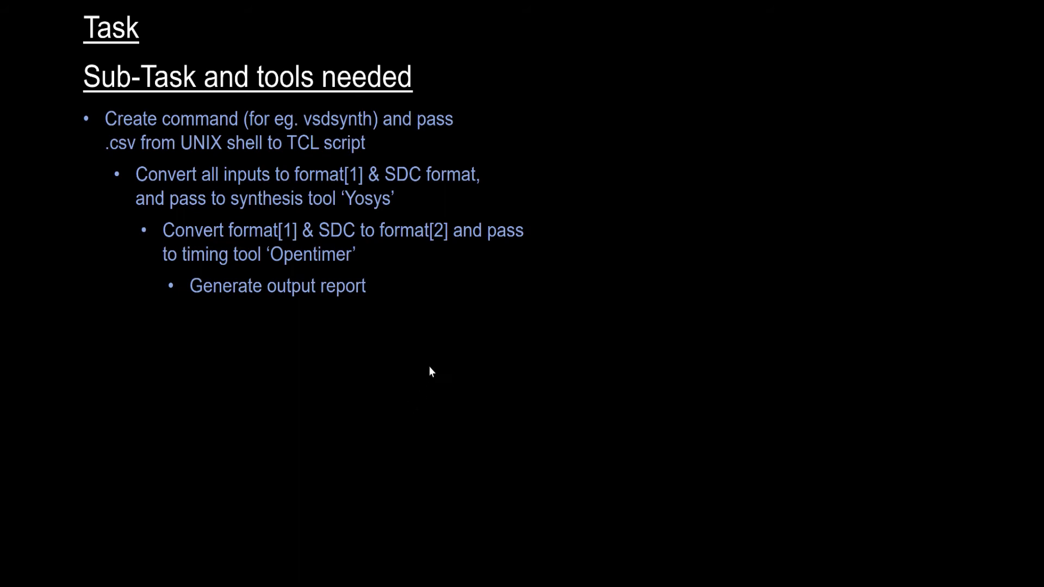
pyautogui.moveTo(399, 288)
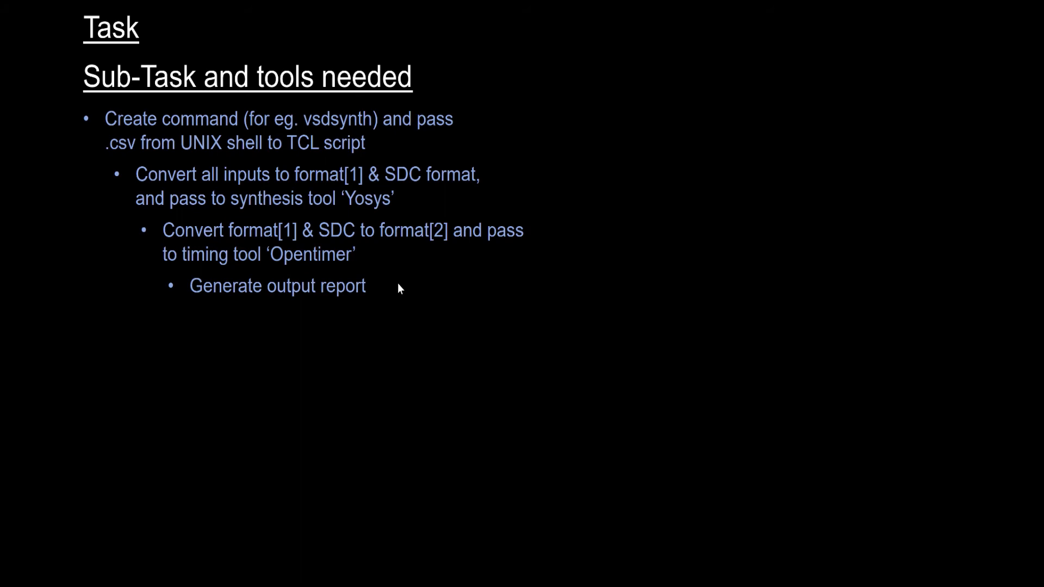
pyautogui.moveTo(278, 326)
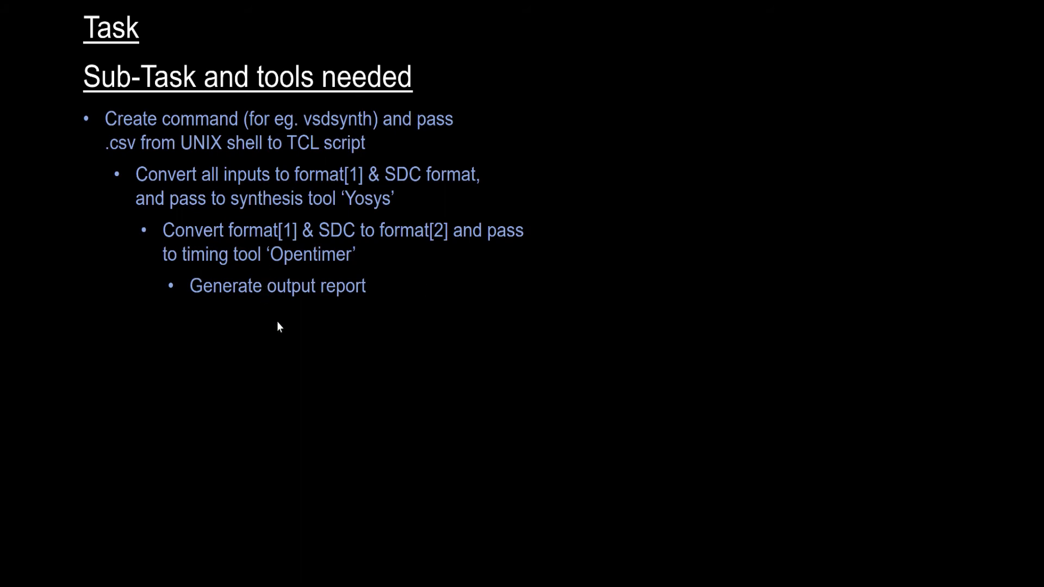
pyautogui.moveTo(400, 260)
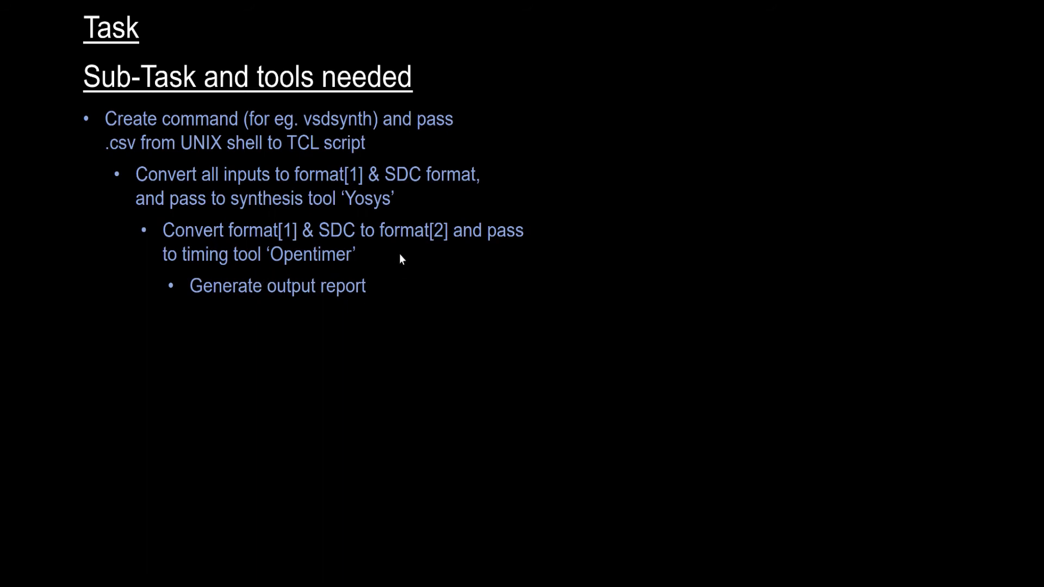
pyautogui.moveTo(433, 328)
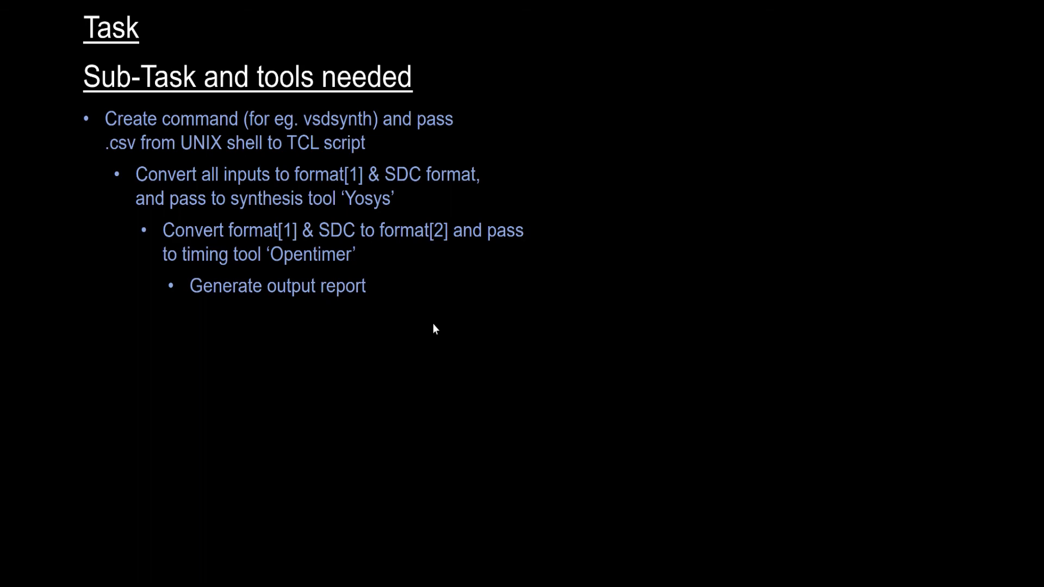
pyautogui.moveTo(382, 325)
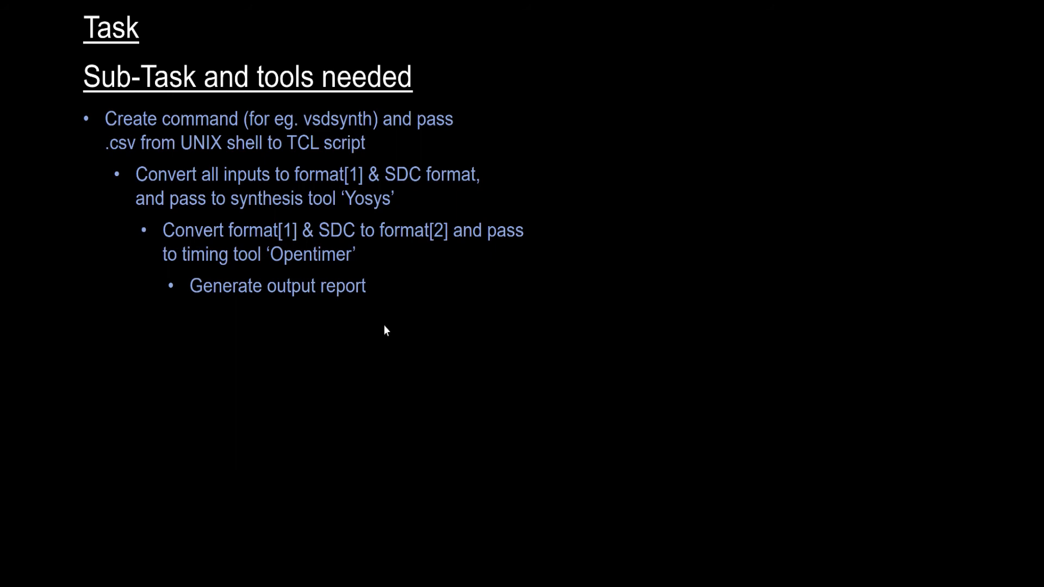
pyautogui.moveTo(393, 331)
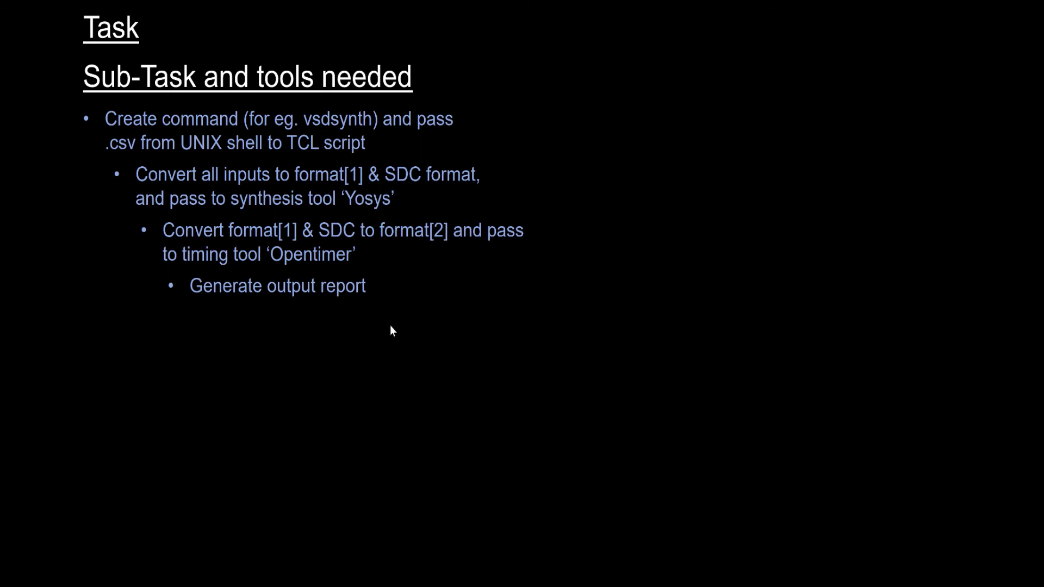
pyautogui.moveTo(386, 304)
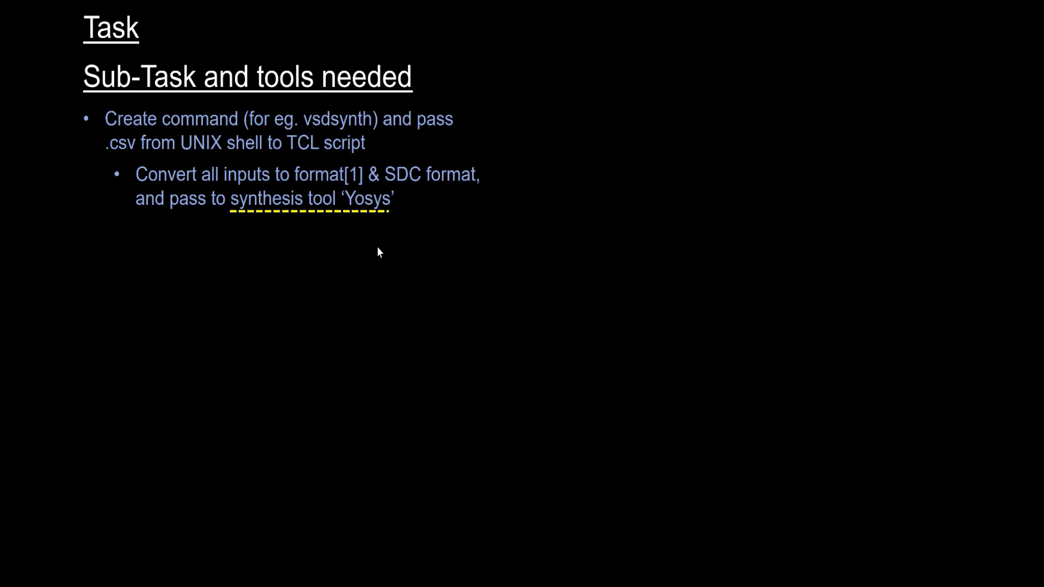
pyautogui.moveTo(375, 262)
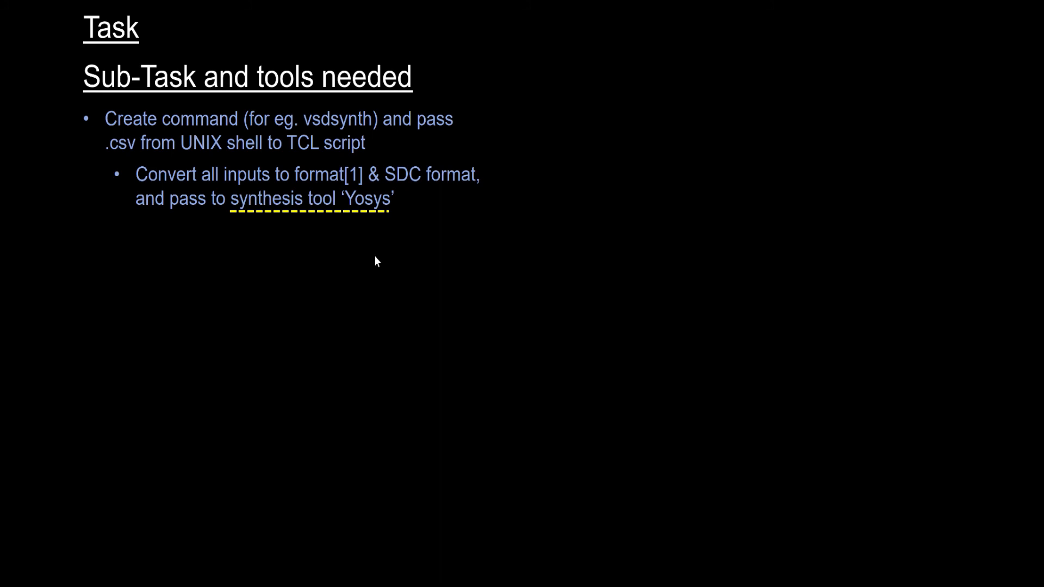
pyautogui.moveTo(346, 262)
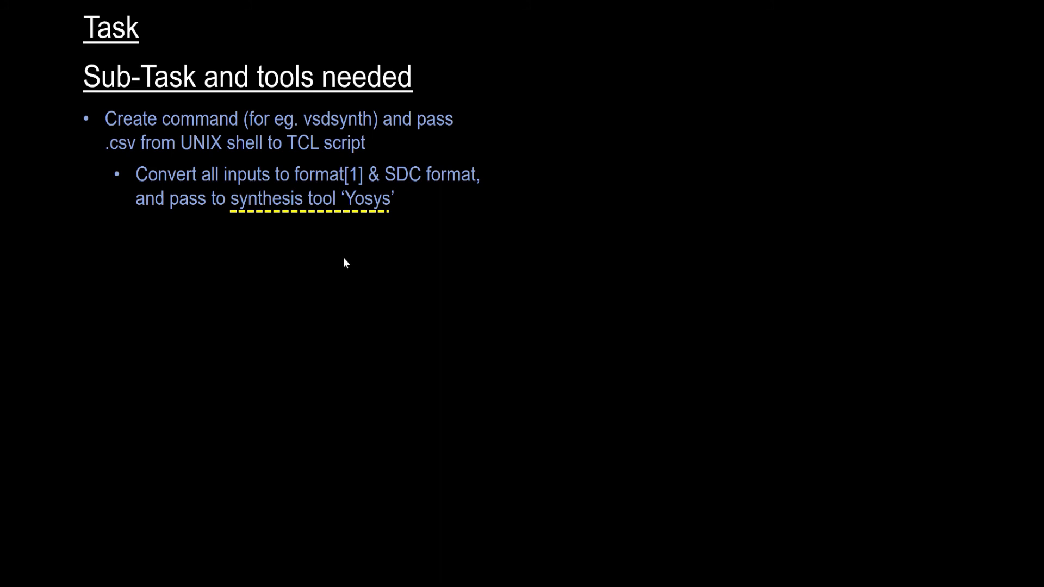
pyautogui.moveTo(242, 285)
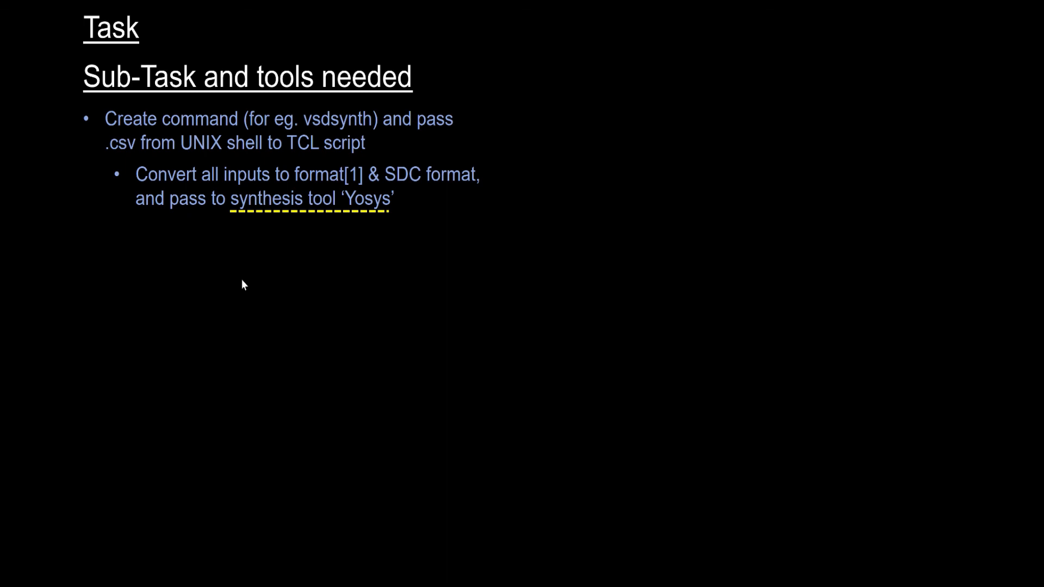
pyautogui.moveTo(298, 296)
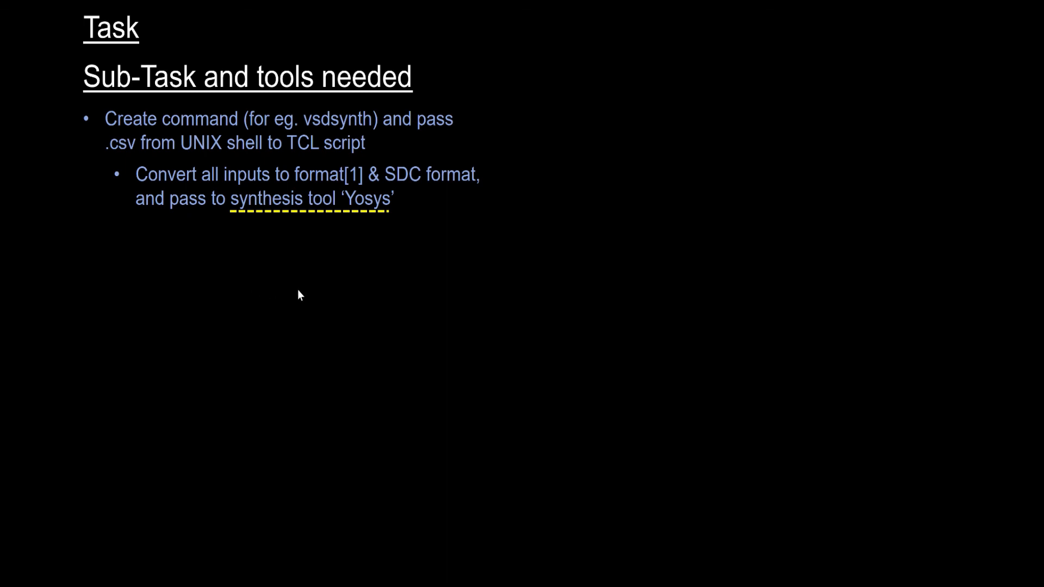
pyautogui.moveTo(333, 301)
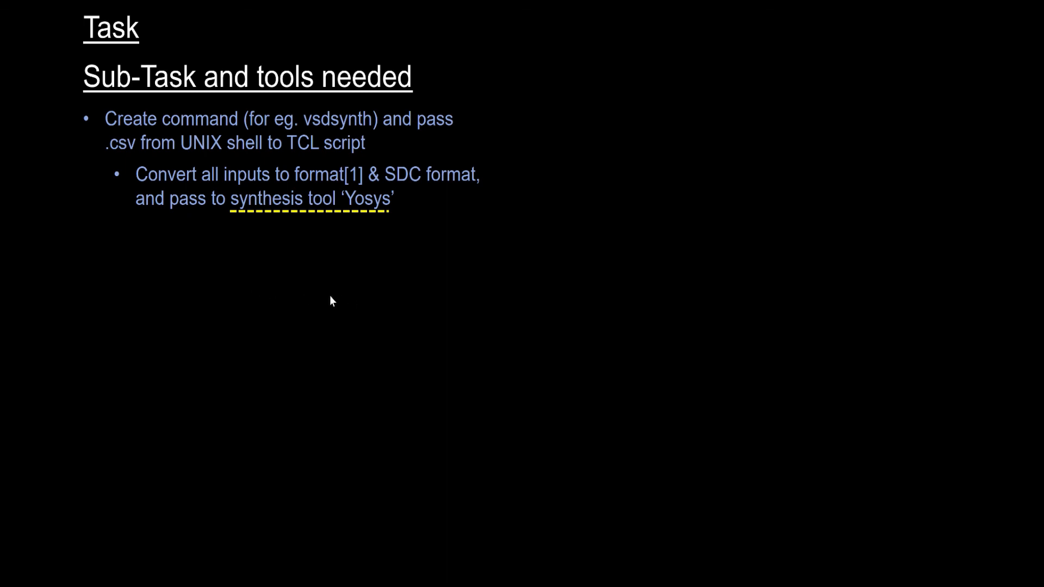
pyautogui.moveTo(378, 322)
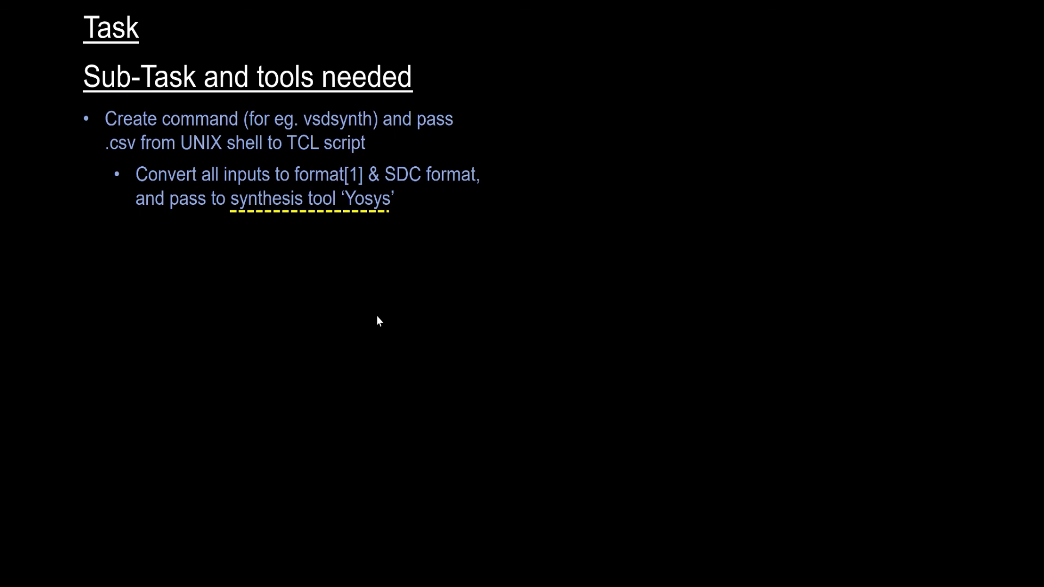
pyautogui.moveTo(302, 311)
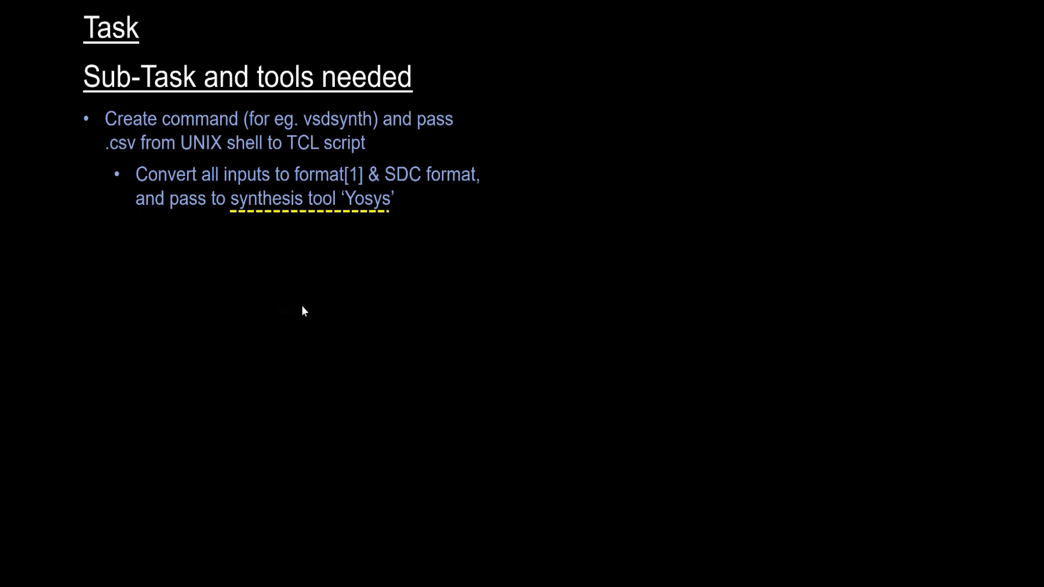
pyautogui.moveTo(262, 307)
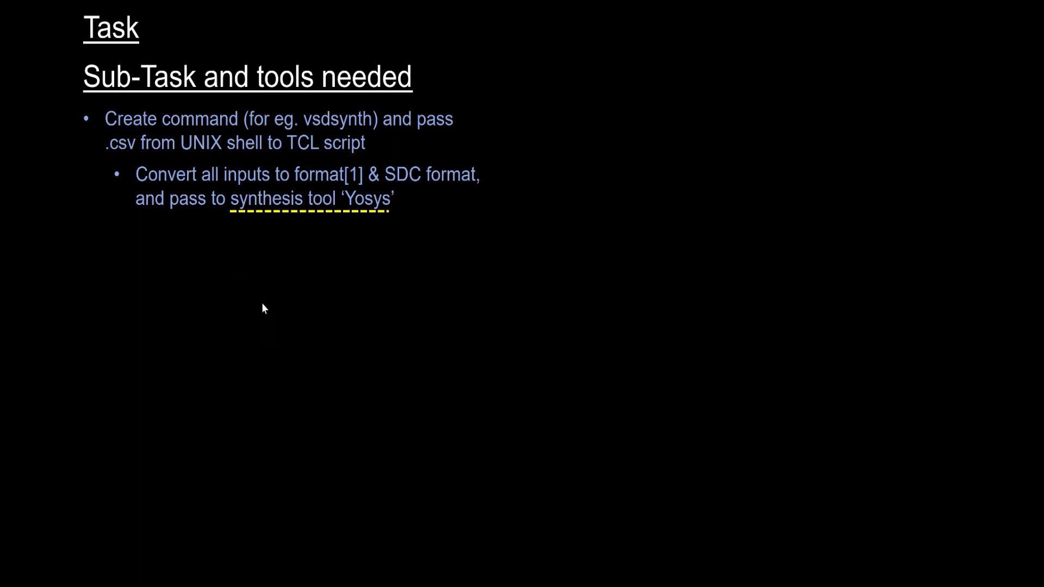
pyautogui.moveTo(436, 408)
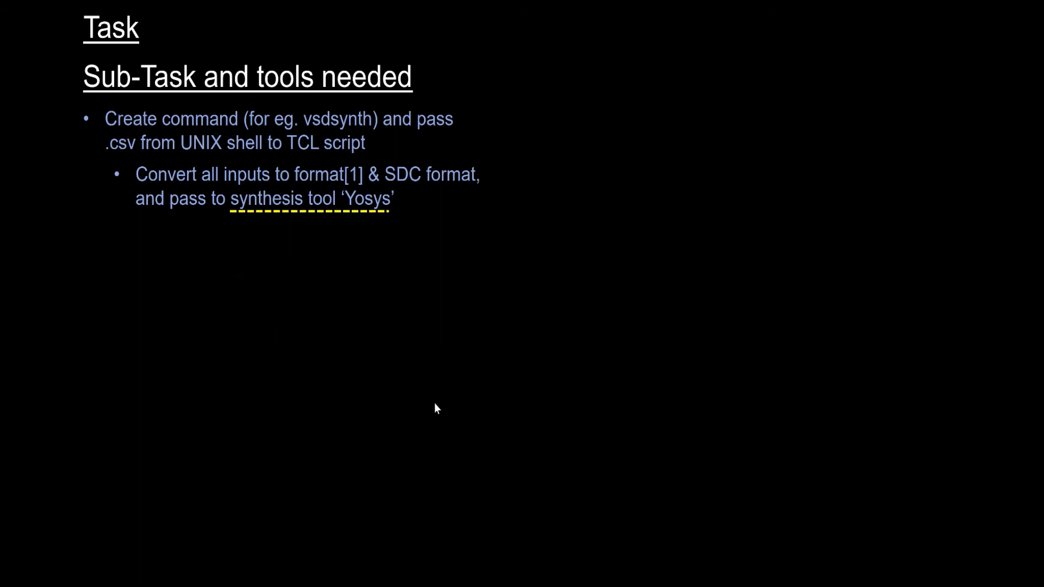
pyautogui.moveTo(445, 411)
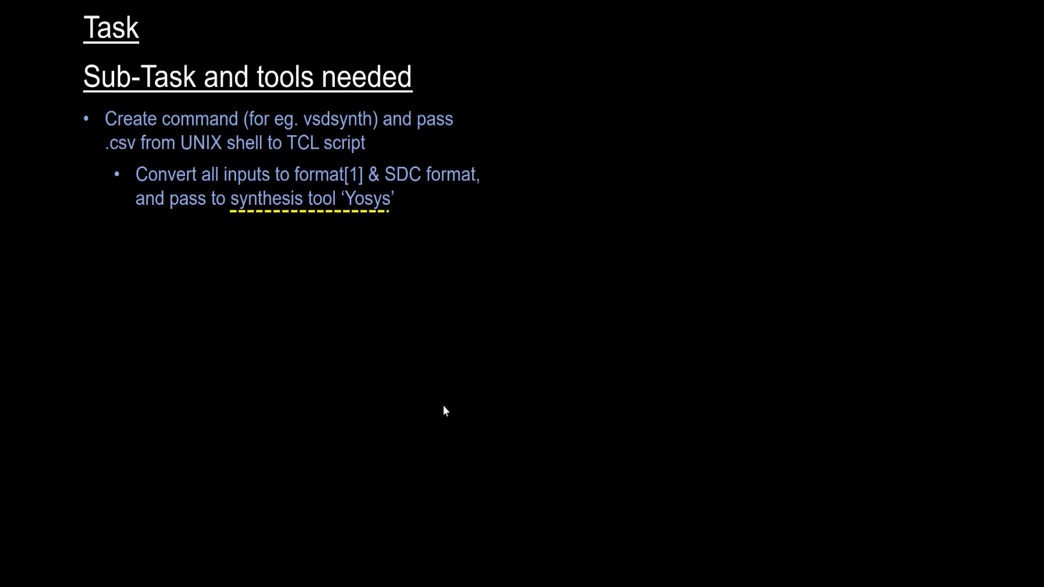